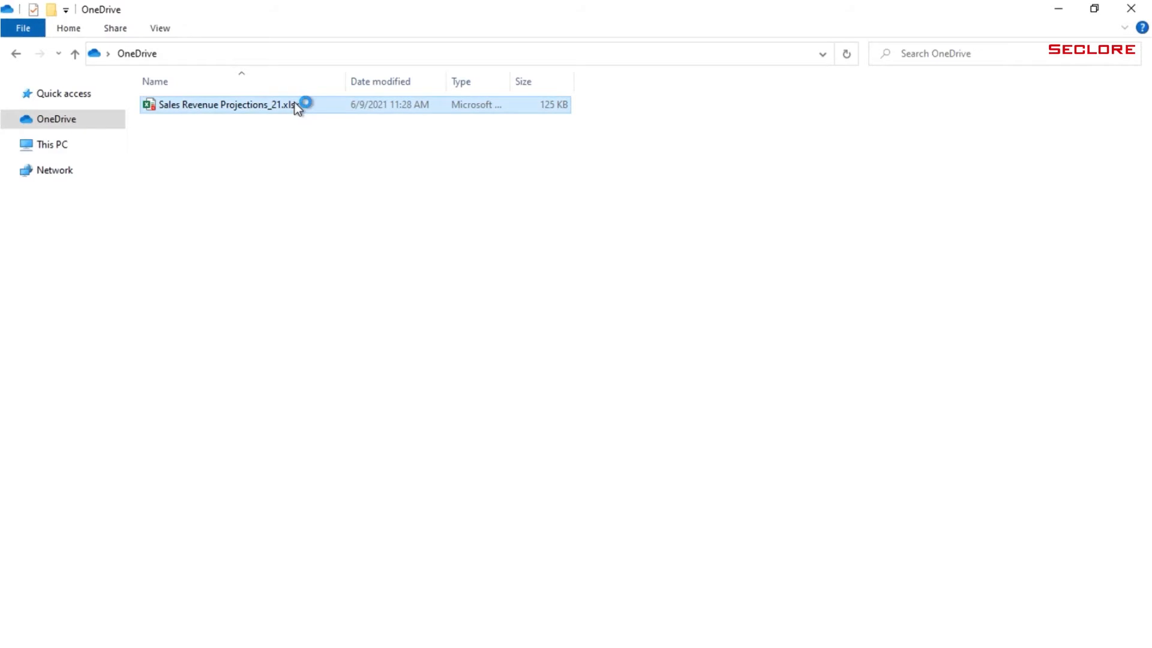
- Open Sales Revenue Projections_21.xlsx from the OneDrive folder in Excel
{"action": "double_click", "coordinate": [227, 104]}
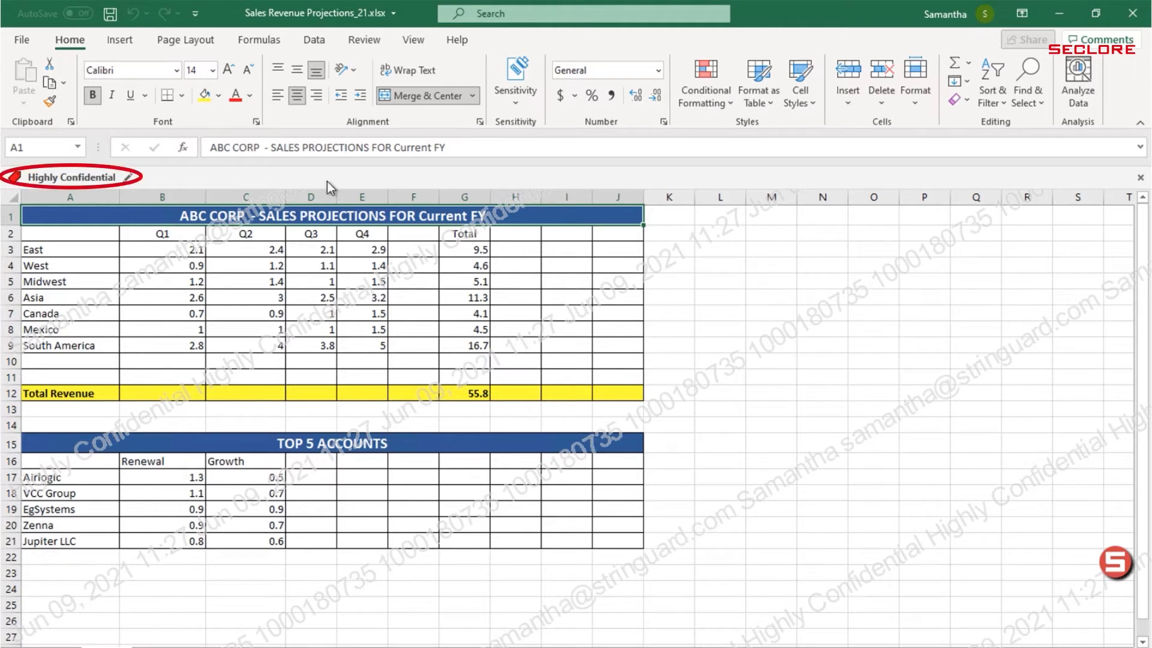
- View permissions via the Seclore badge and try pasting copied cells into Notepad
{"action": "left_click", "coordinate": [1116, 571]}
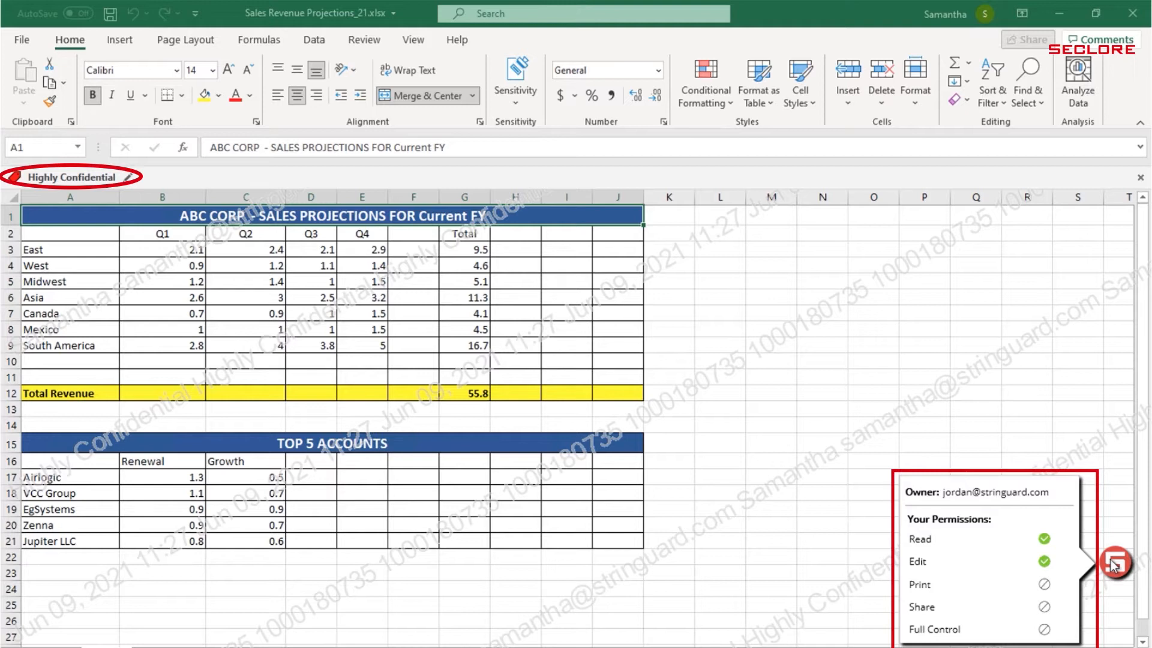
{"action": "left_click", "coordinate": [69, 345]}
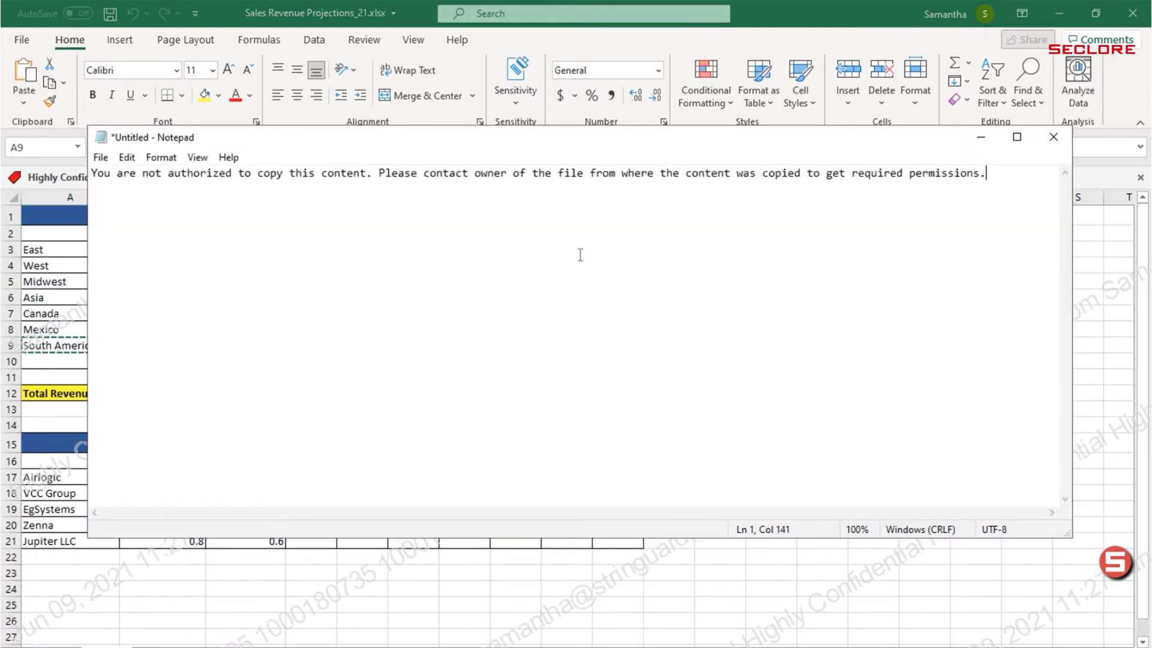
{"action": "left_click", "coordinate": [1053, 137]}
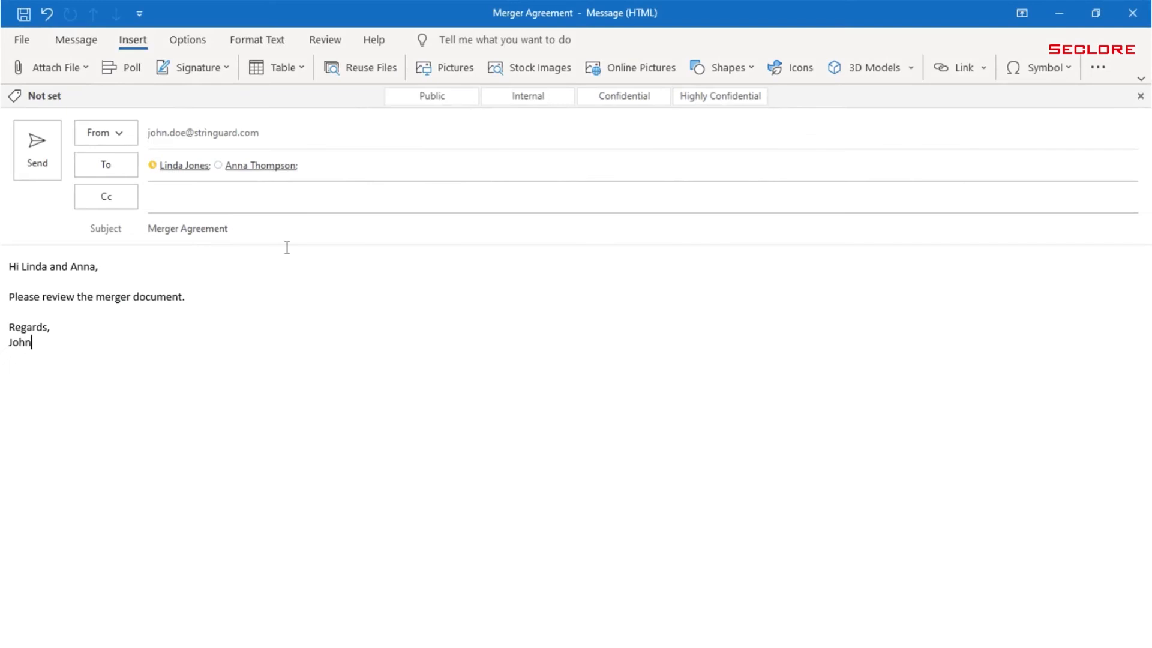
- Attach M&A Agreement_Confidential to the Merger Agreement email and send it labelled Confidential
{"action": "left_click", "coordinate": [51, 67]}
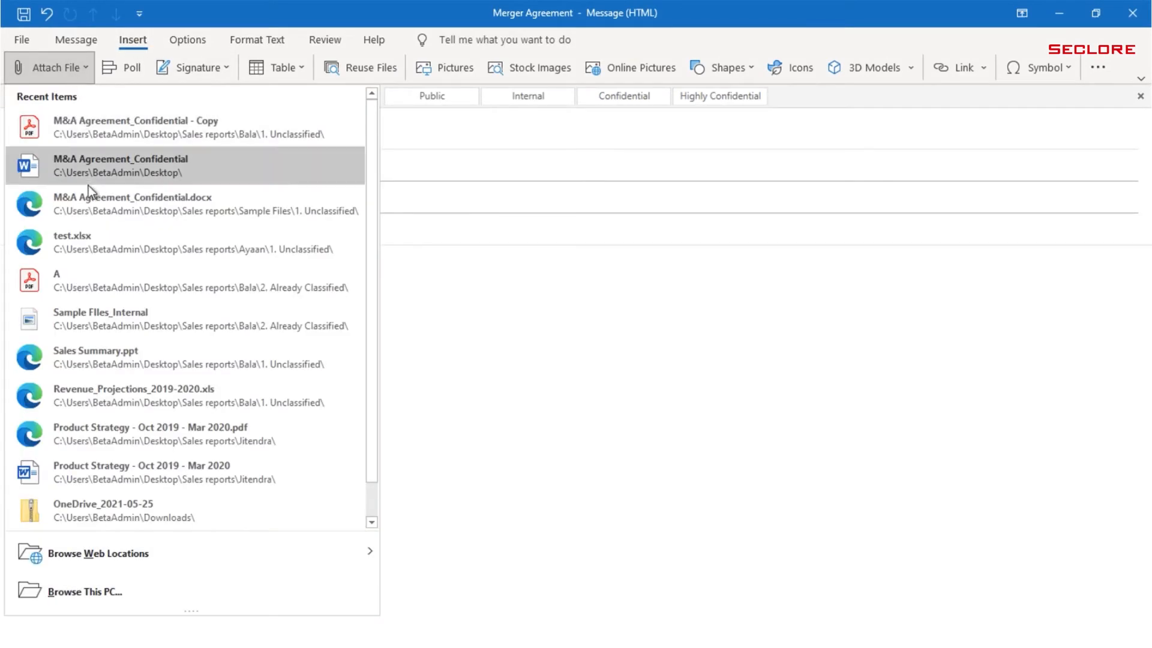
{"action": "left_click", "coordinate": [120, 168]}
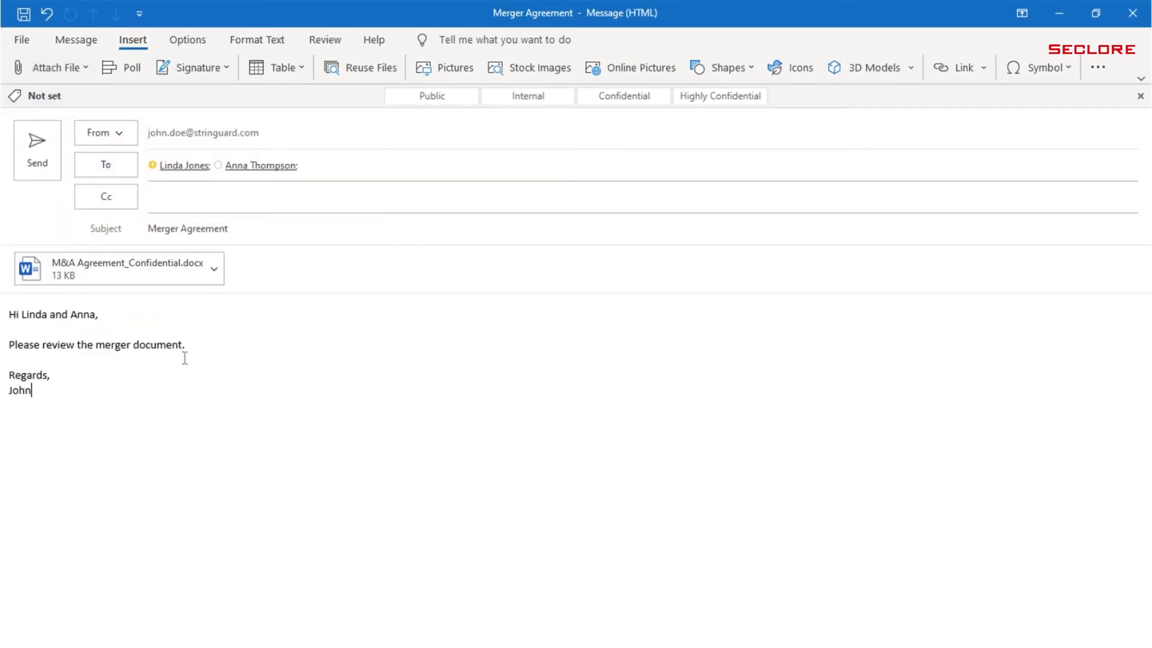
{"action": "mouse_move", "coordinate": [38, 150]}
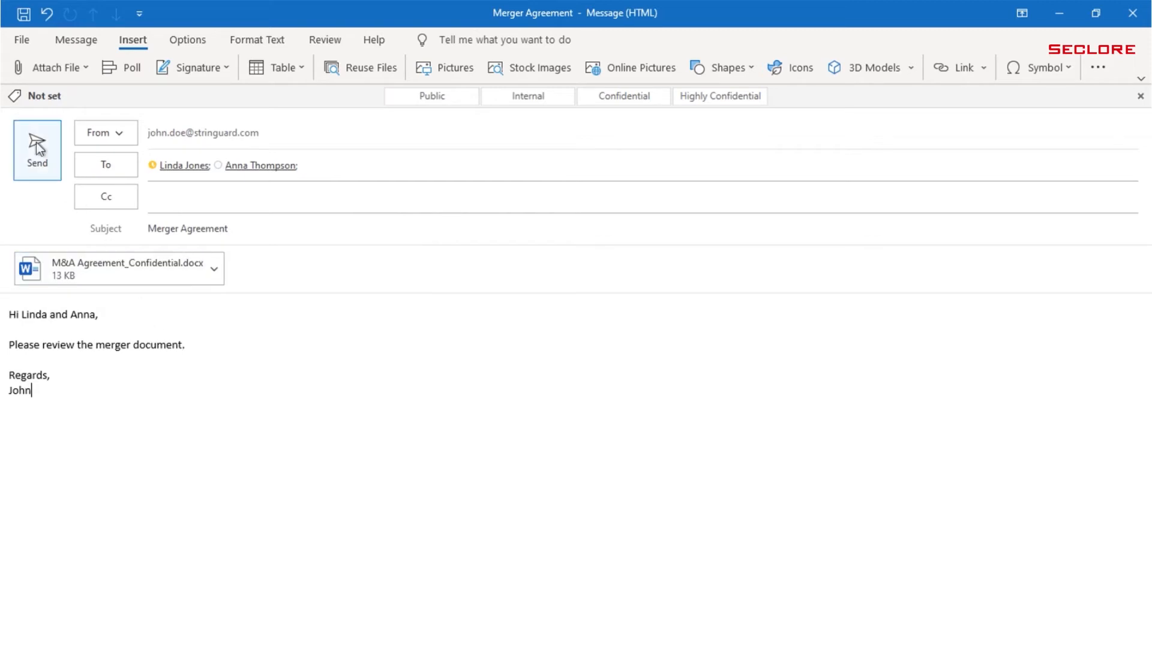
{"action": "left_click", "coordinate": [37, 150]}
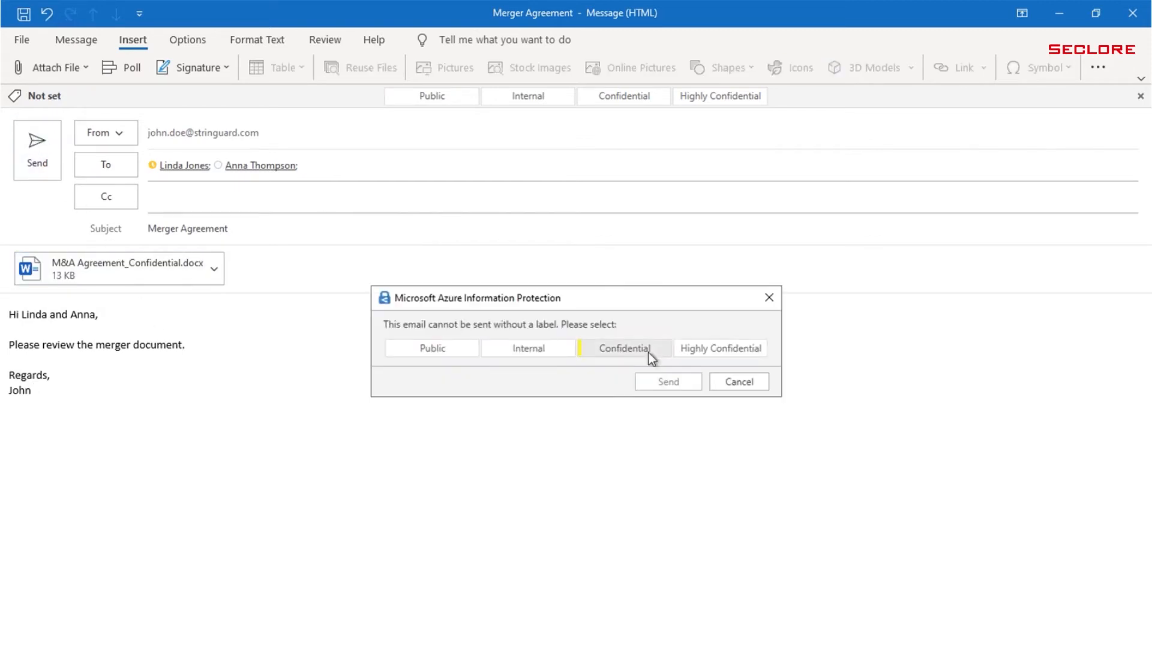
{"action": "left_click", "coordinate": [623, 348]}
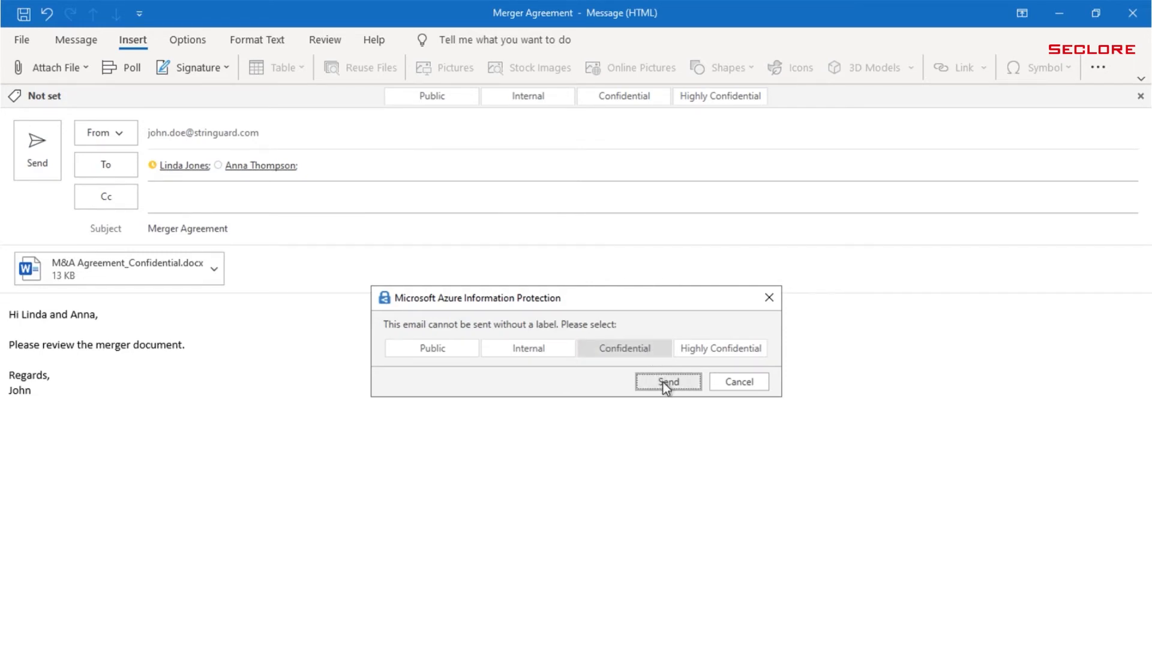
{"action": "left_click", "coordinate": [668, 381]}
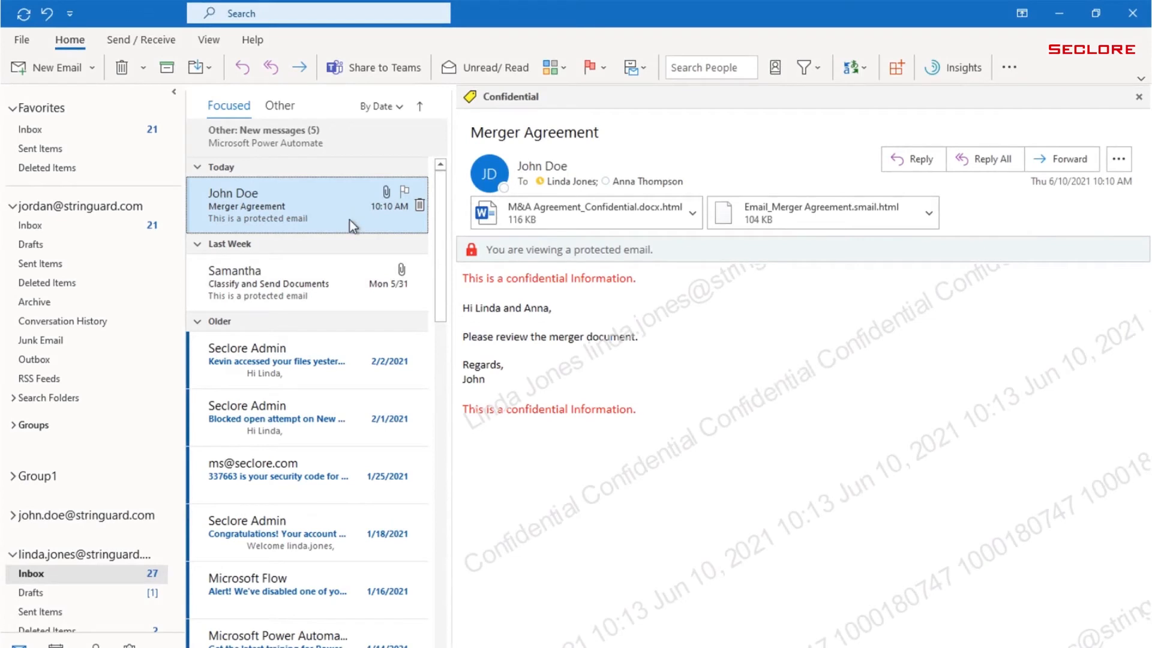
- Open the Merger Agreement email and its .docx.html attachment, then attempt pasting into Notepad
{"action": "double_click", "coordinate": [258, 206]}
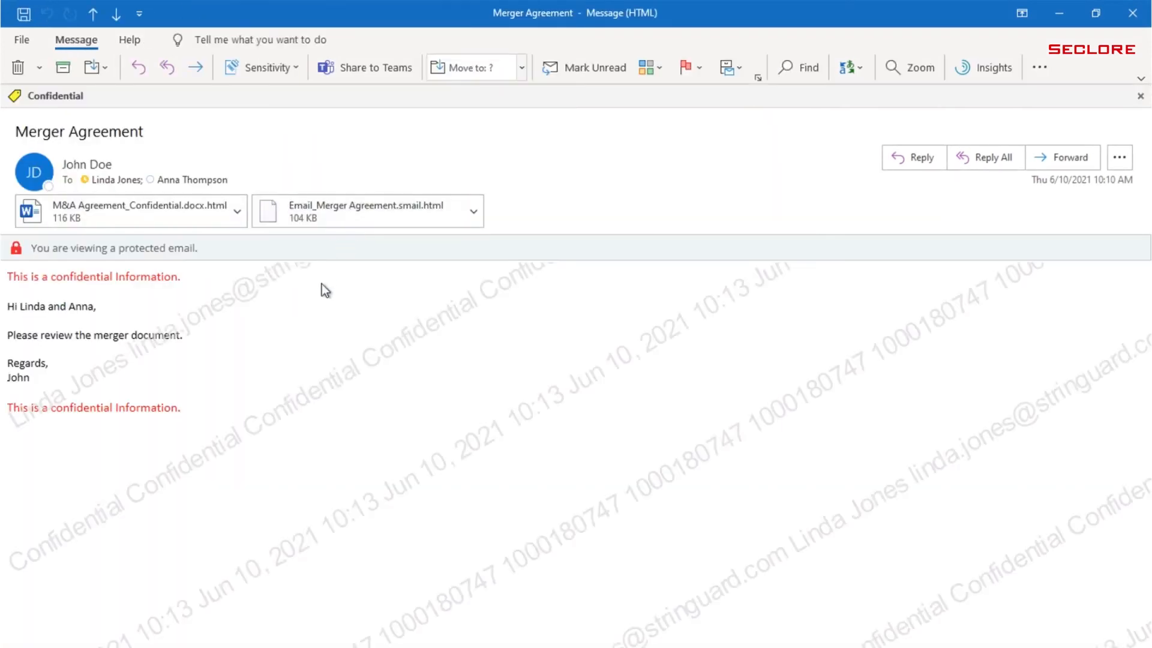
{"action": "mouse_move", "coordinate": [55, 96]}
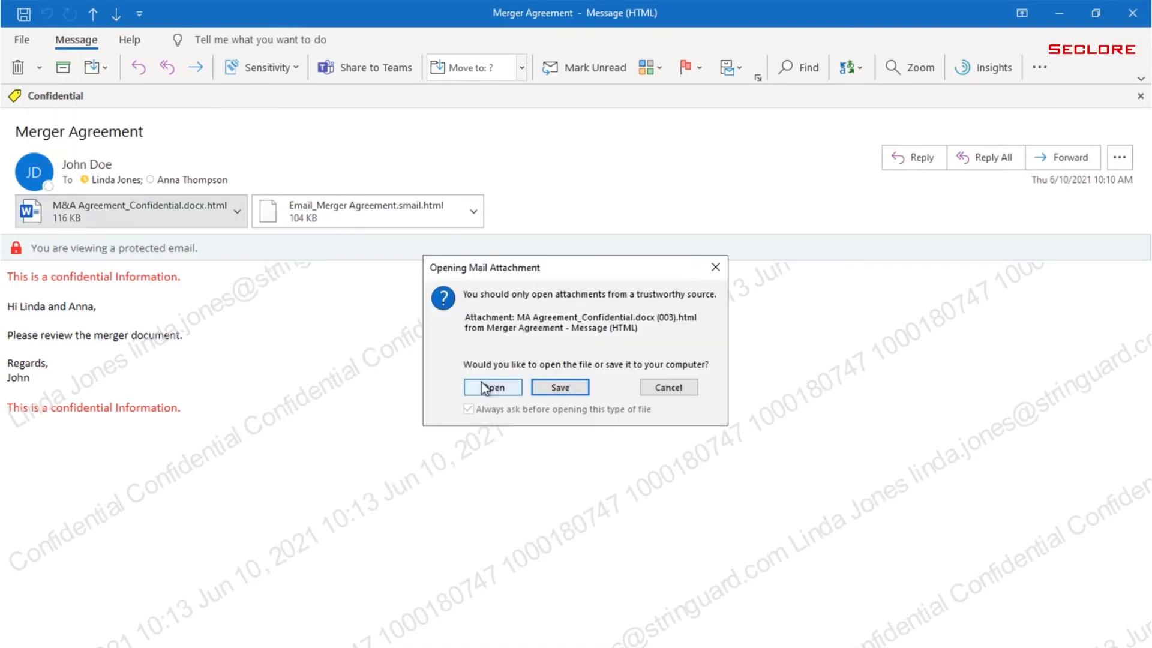
{"action": "left_click", "coordinate": [492, 387]}
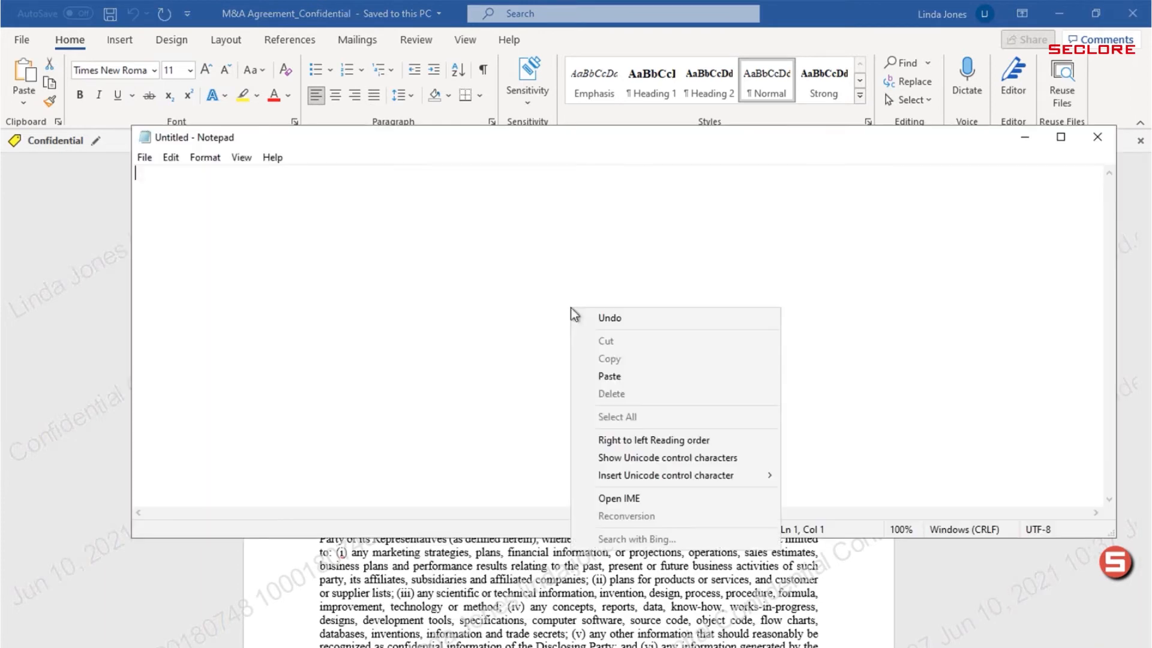
{"action": "left_click", "coordinate": [610, 376]}
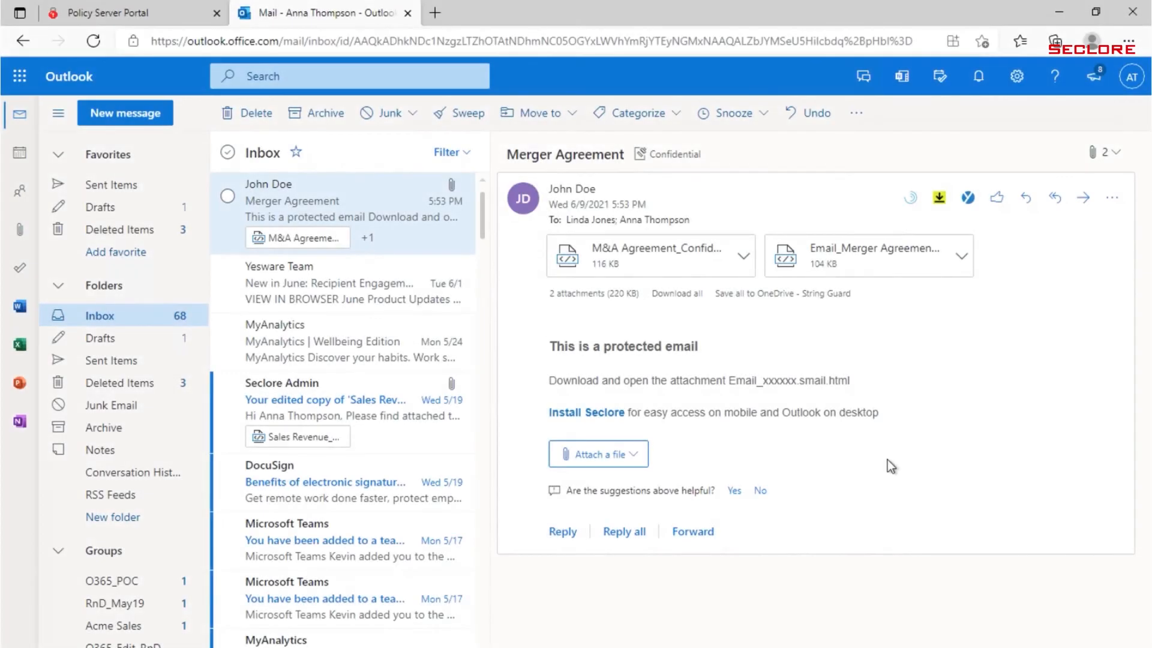
{"action": "mouse_move", "coordinate": [623, 364]}
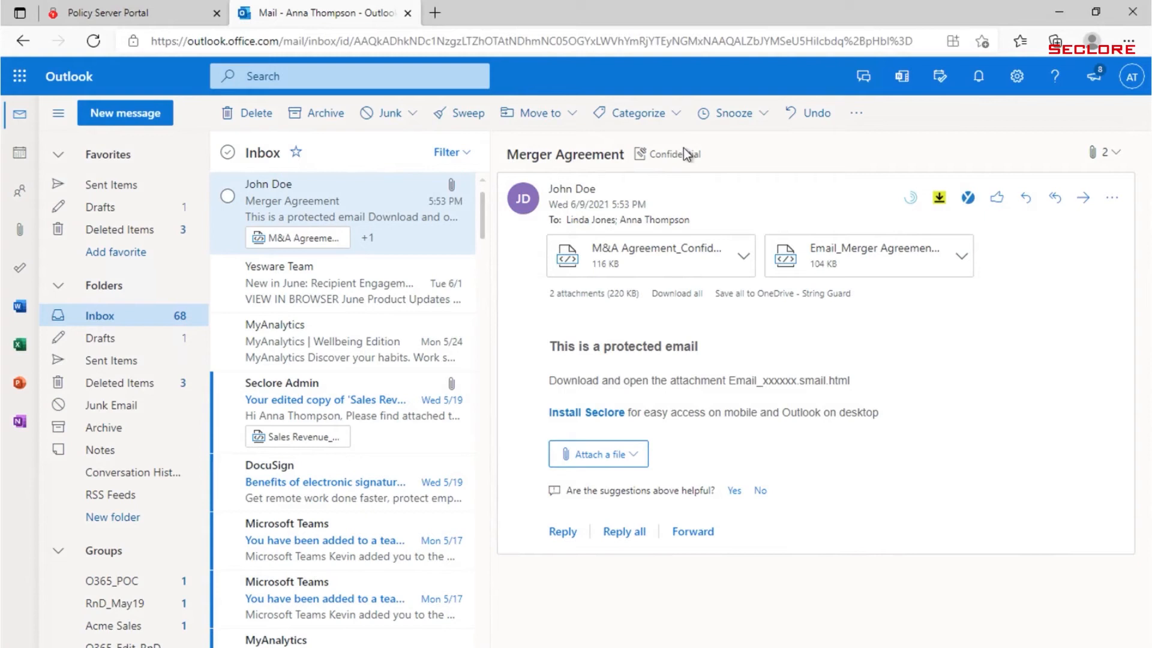
{"action": "mouse_move", "coordinate": [685, 158]}
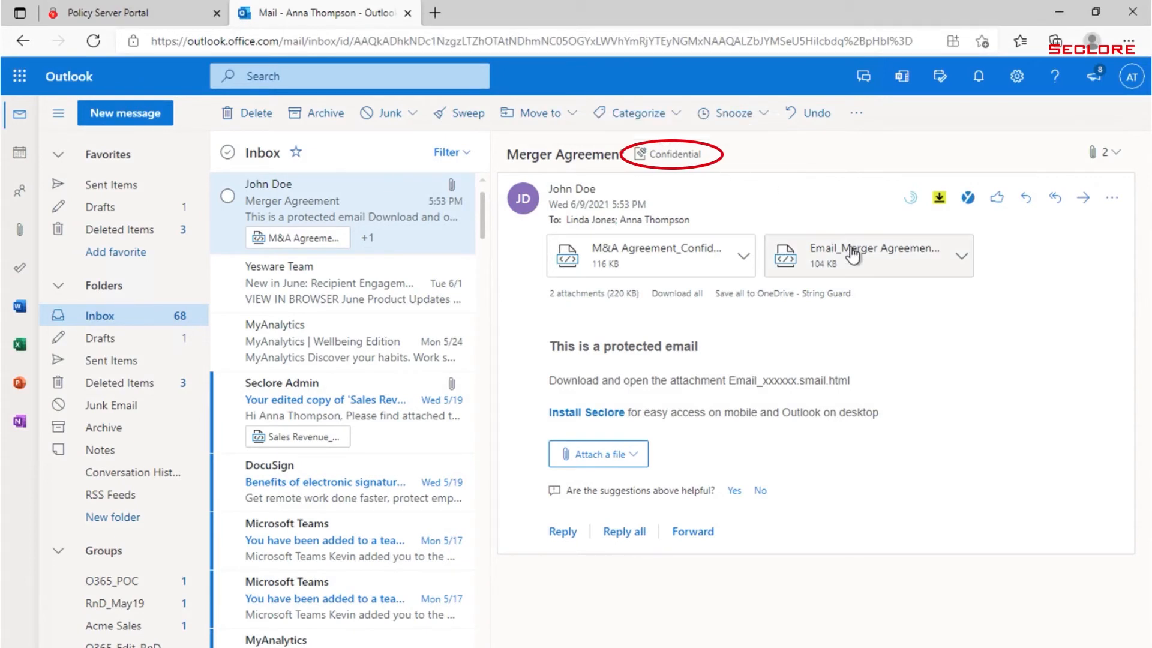
{"action": "mouse_move", "coordinate": [852, 254]}
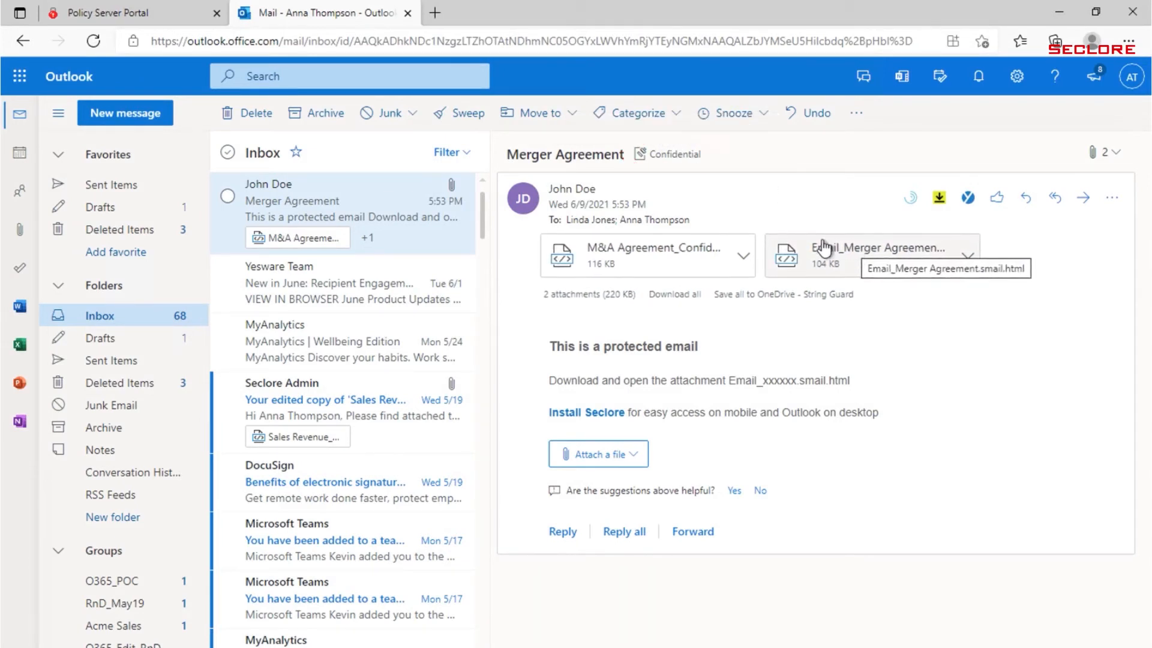
{"action": "mouse_move", "coordinate": [691, 271]}
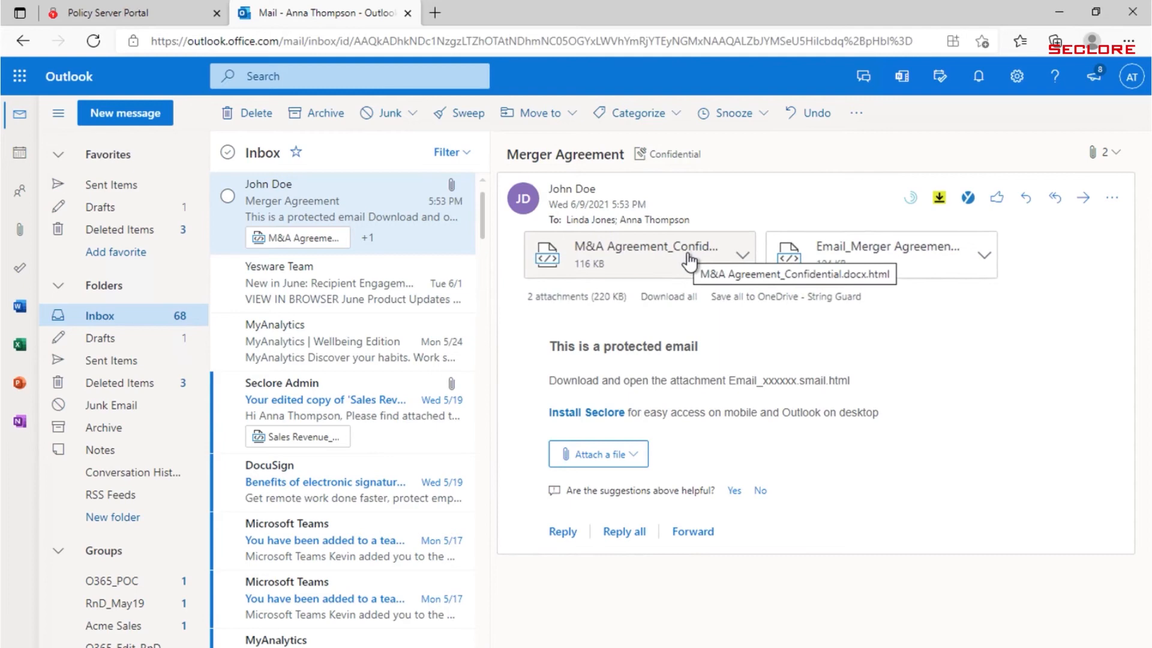
{"action": "mouse_move", "coordinate": [700, 275]}
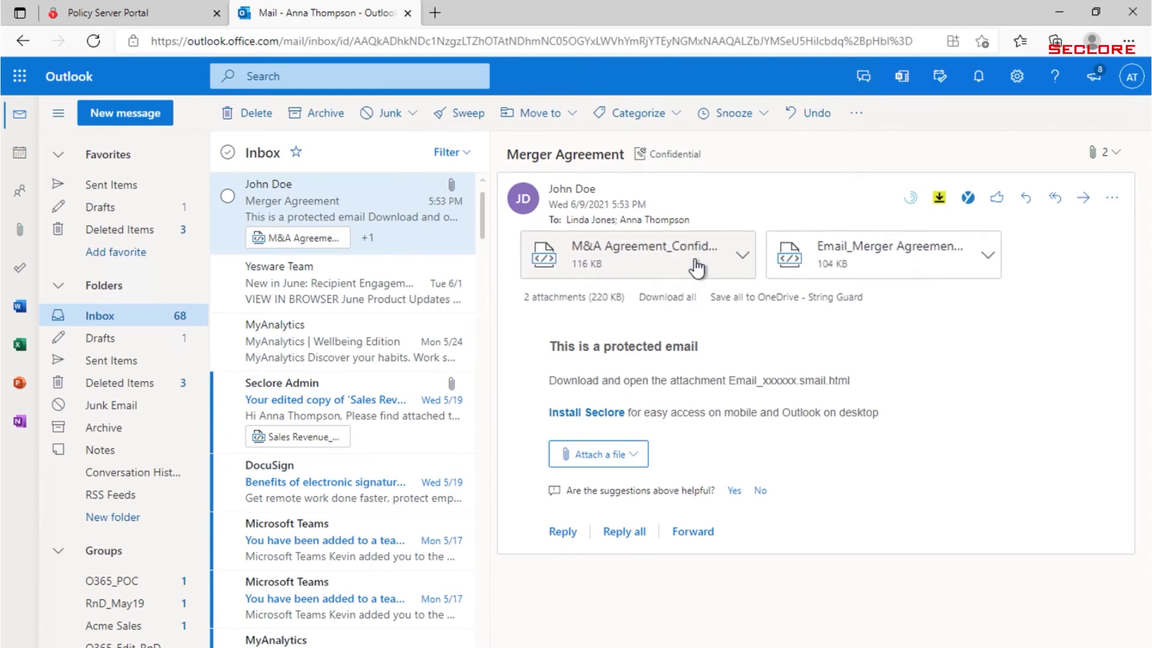
- Open the M&A Agreement_Confidential.docx.html attachment in the Confidential Merger Agreement email
{"action": "left_click", "coordinate": [624, 255]}
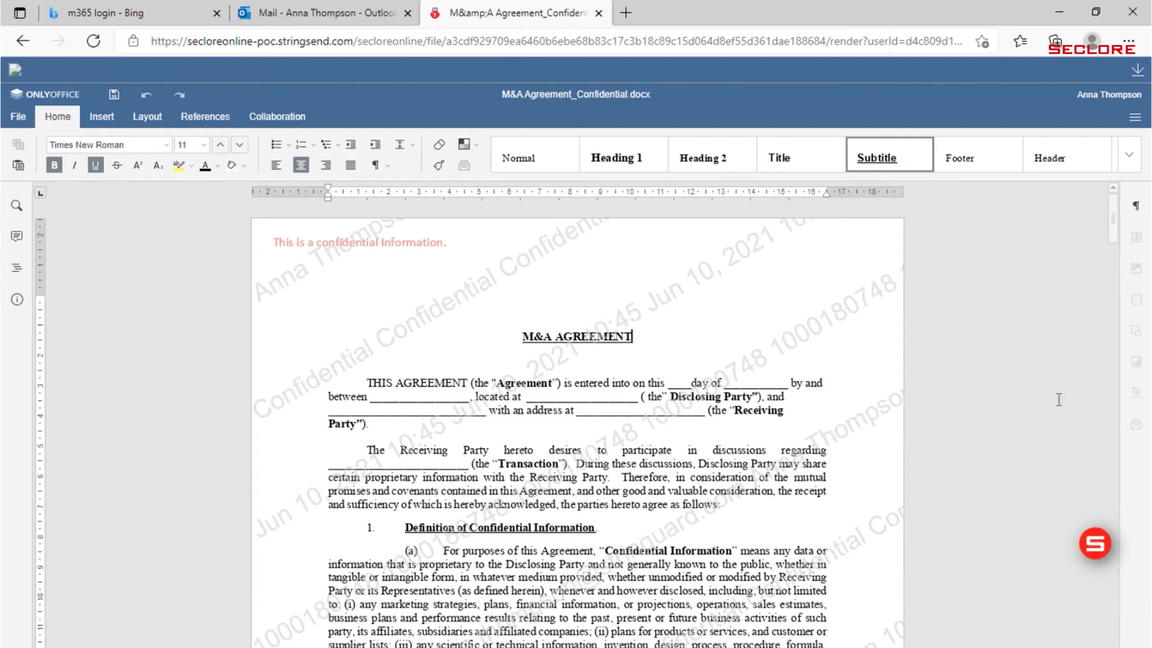
- Check the Read and Edit permissions, then view the agreement's activities in Policy Server Portal
{"action": "left_click", "coordinate": [1094, 546]}
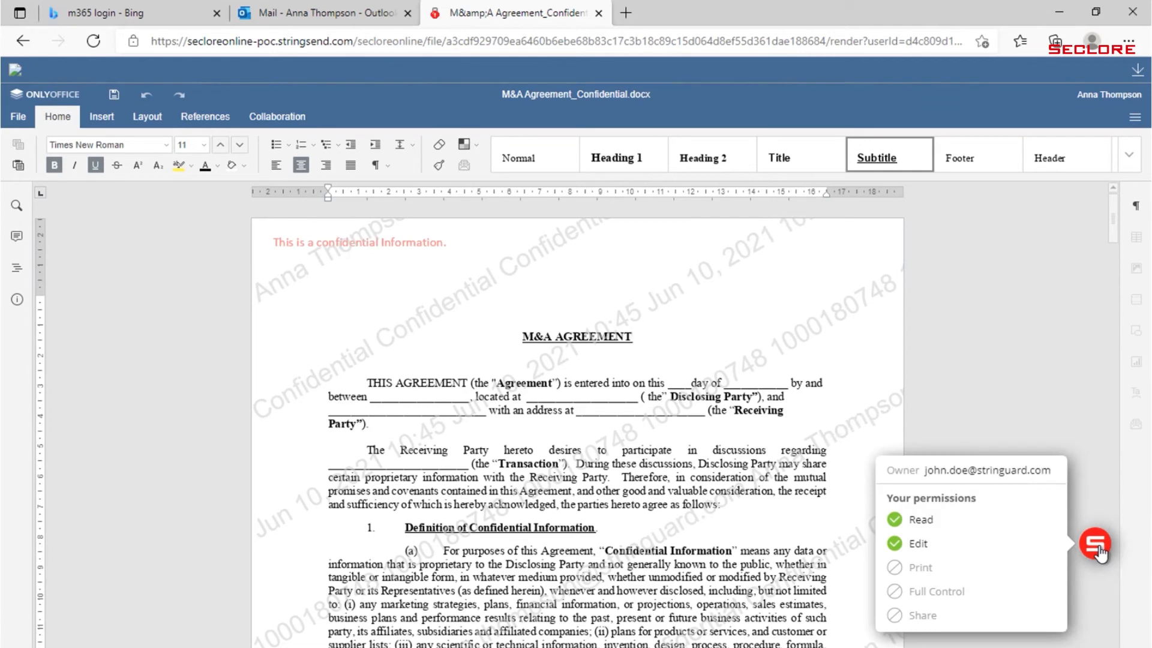
{"action": "left_click", "coordinate": [632, 337]}
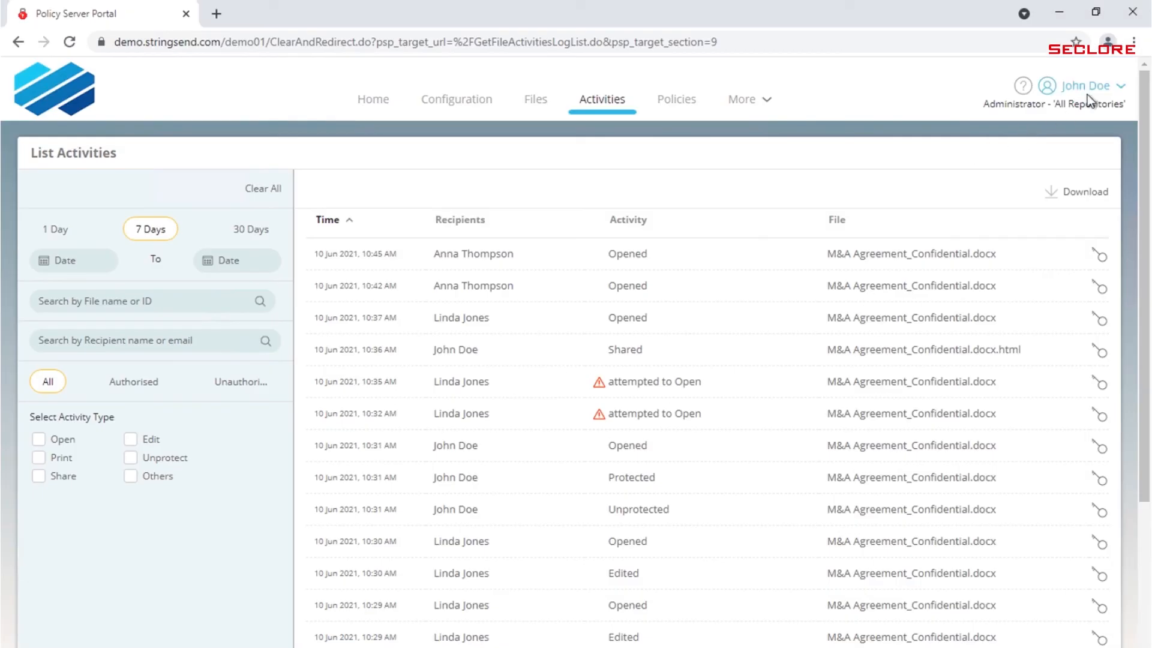
{"action": "mouse_move", "coordinate": [999, 130]}
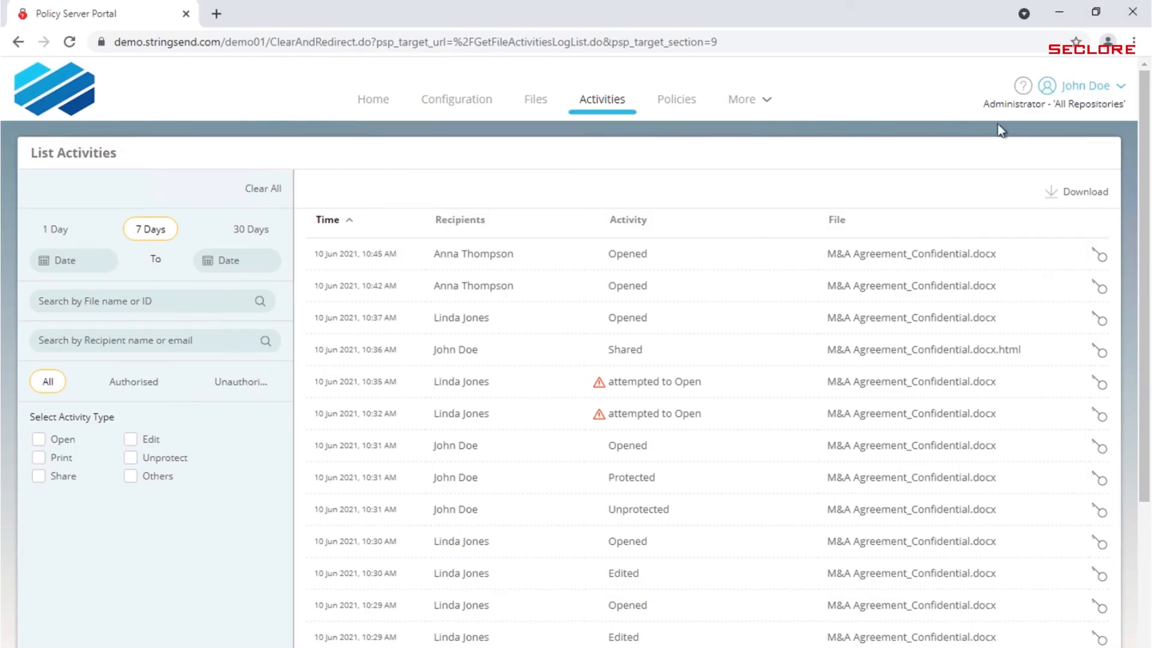